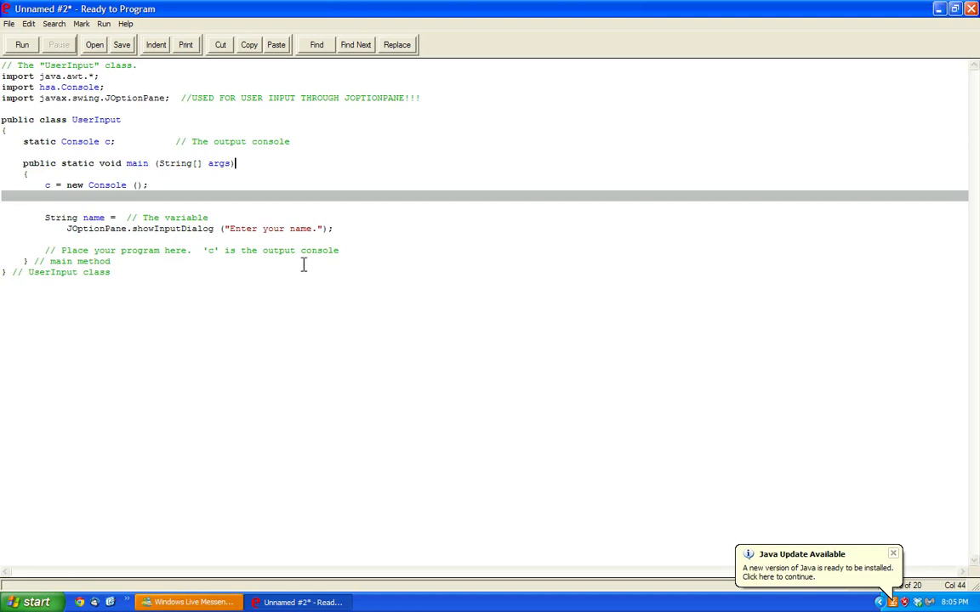
mouse_move(381, 222)
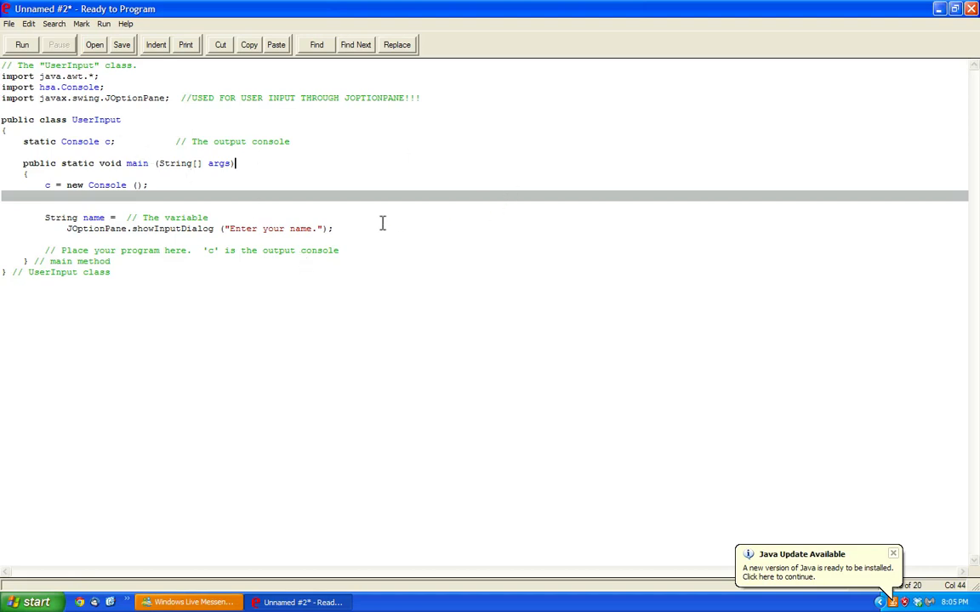
mouse_move(429, 97)
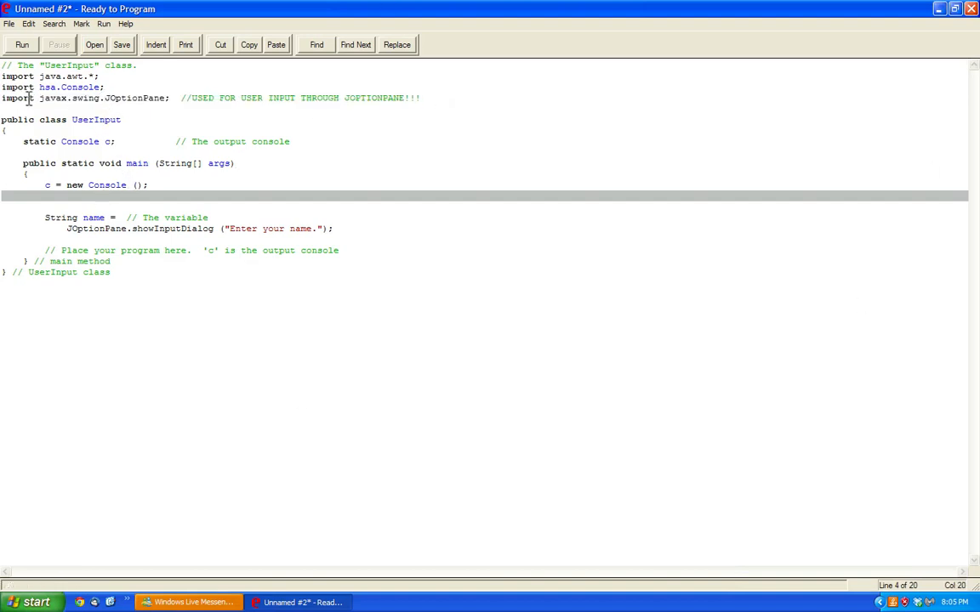
Step: Review the JOptionPane import and the showInputDialog call that reads the name
double_click(17, 97)
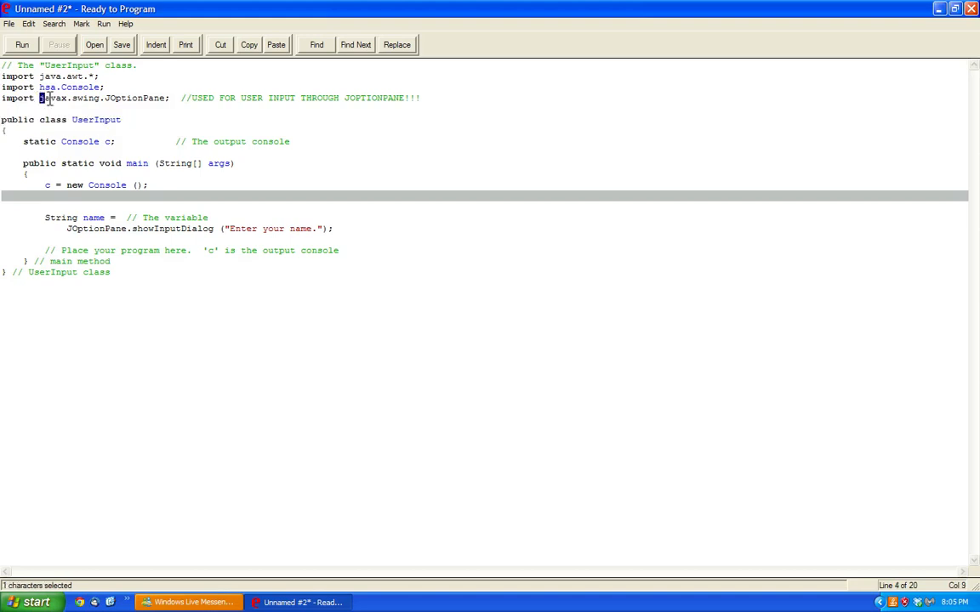
drag(44, 97, 171, 97)
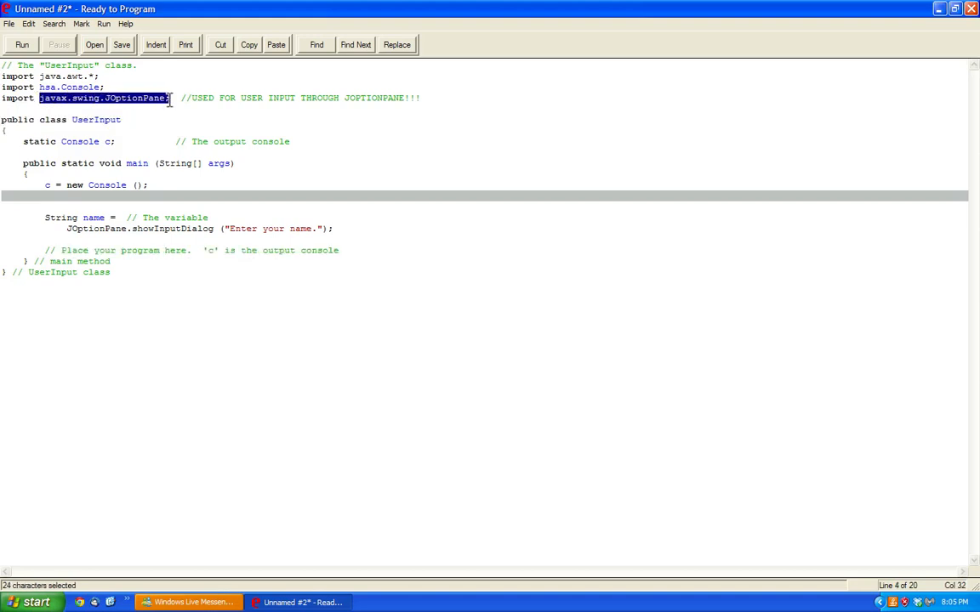
click(47, 97)
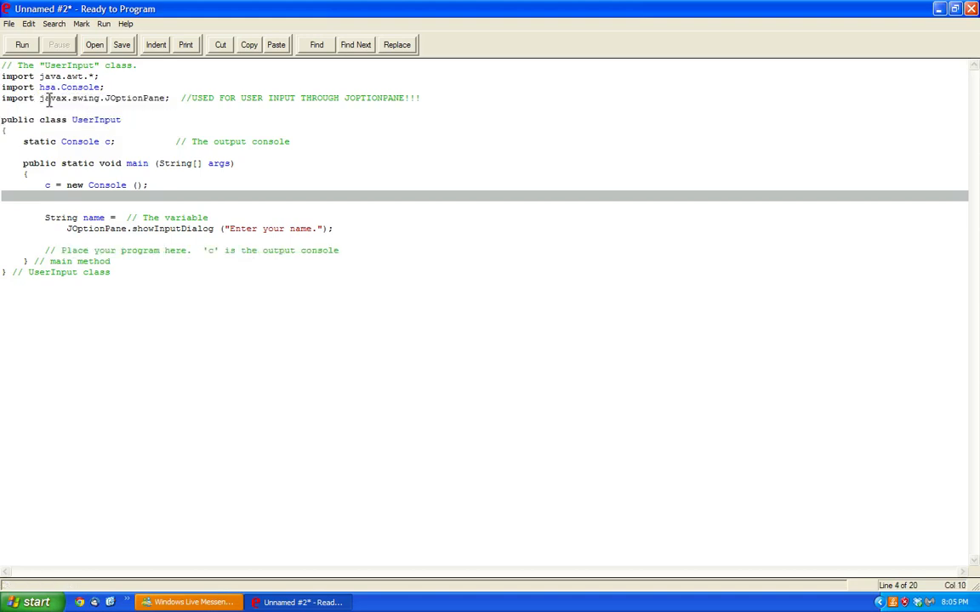
double_click(125, 97)
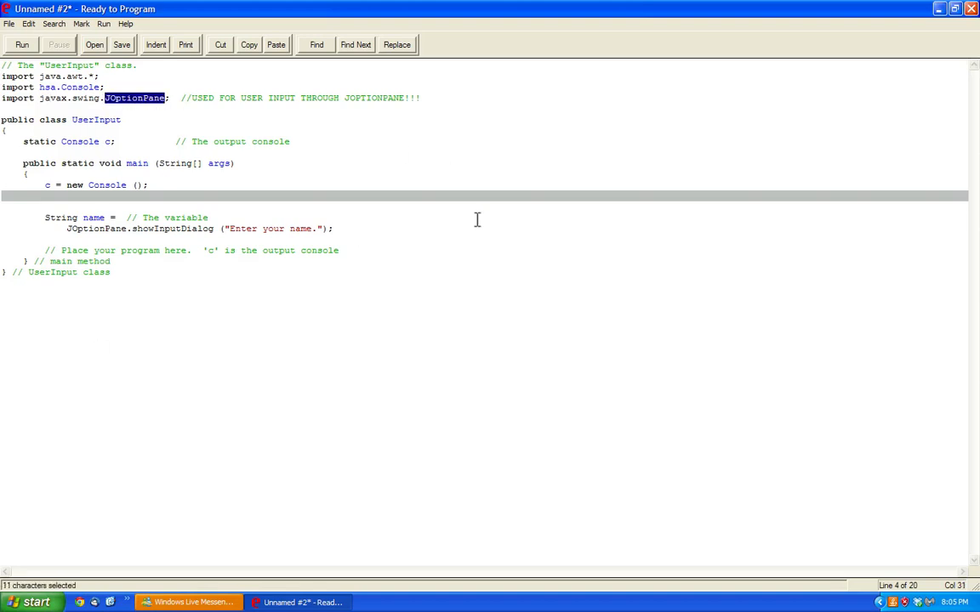
click(122, 119)
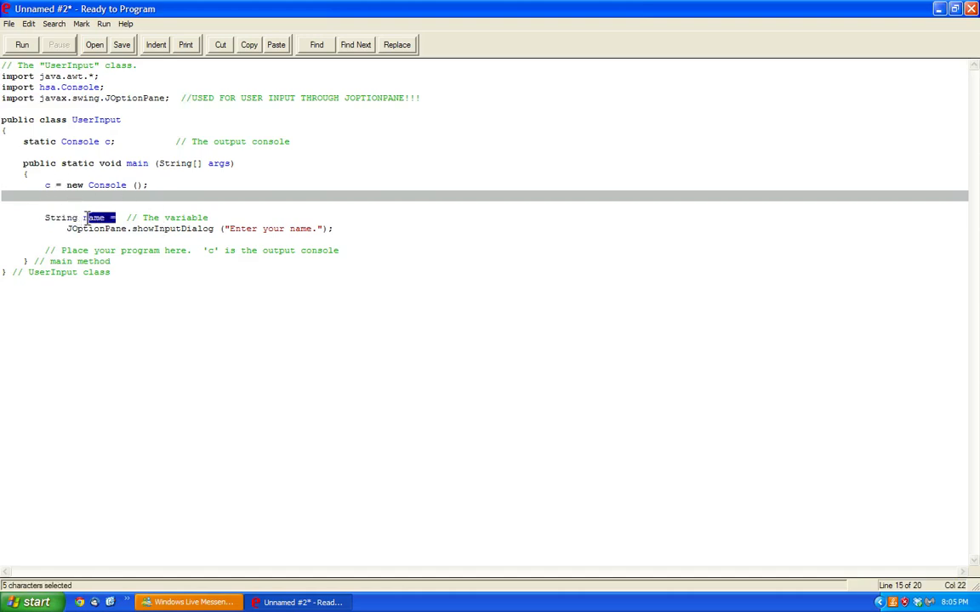
double_click(94, 218)
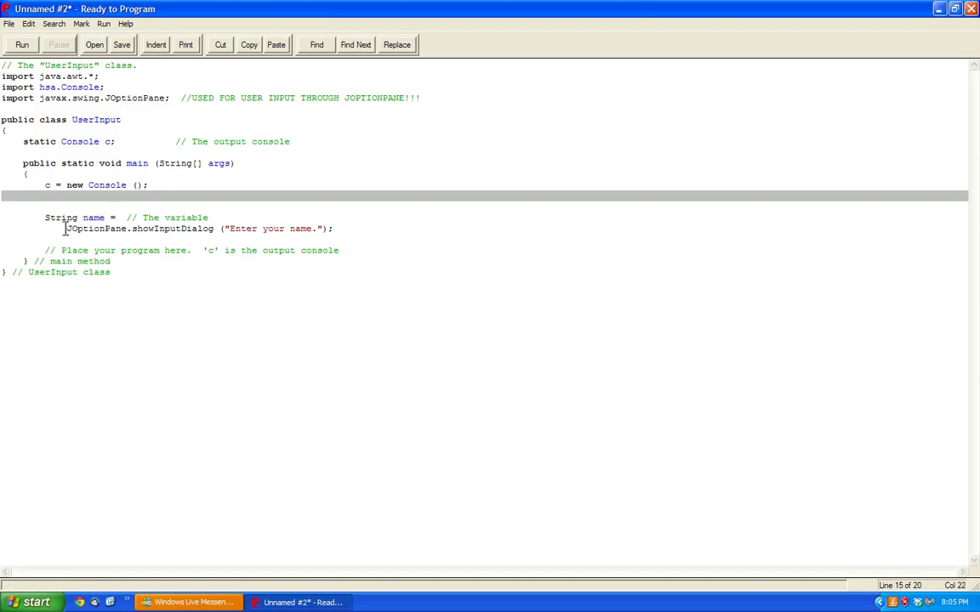
drag(66, 228, 219, 228)
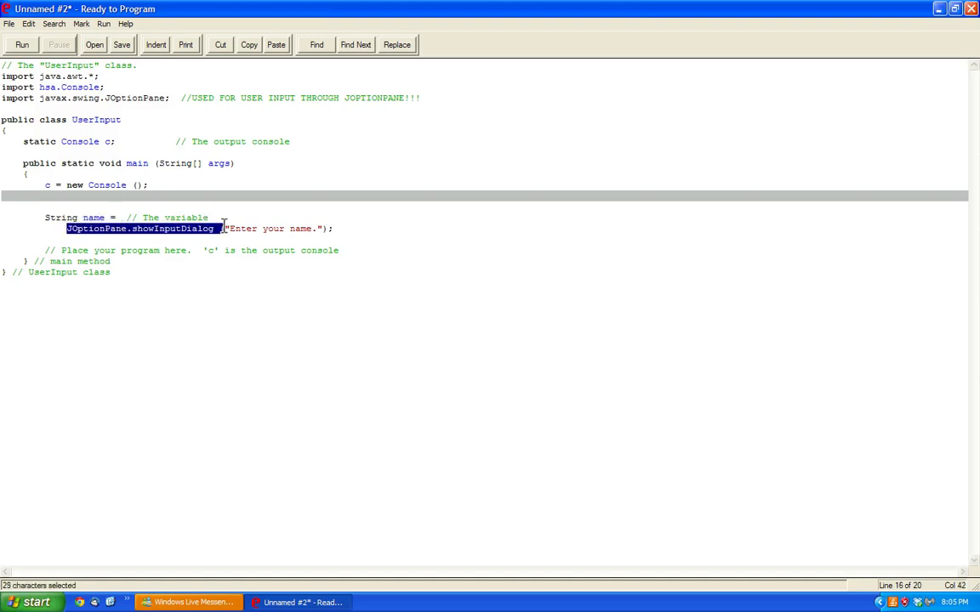
Step: Run the dialog version and enter Bob as the name
click(21, 44)
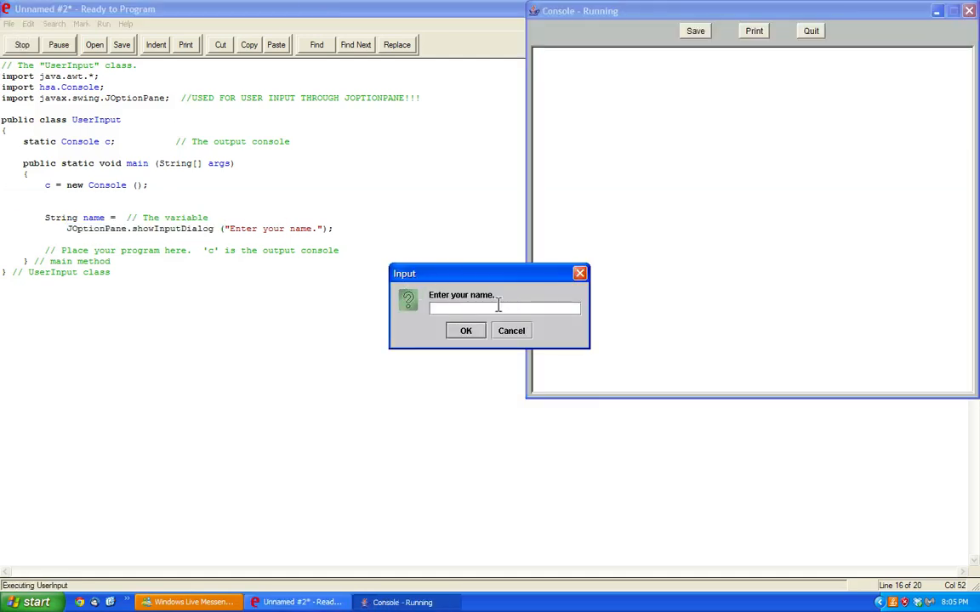
text(Bob)
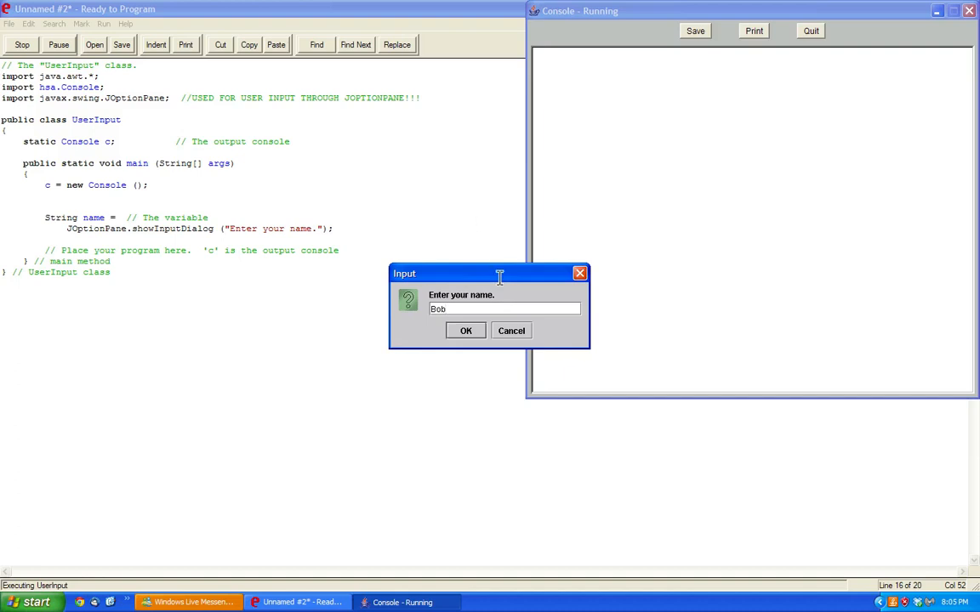
click(466, 330)
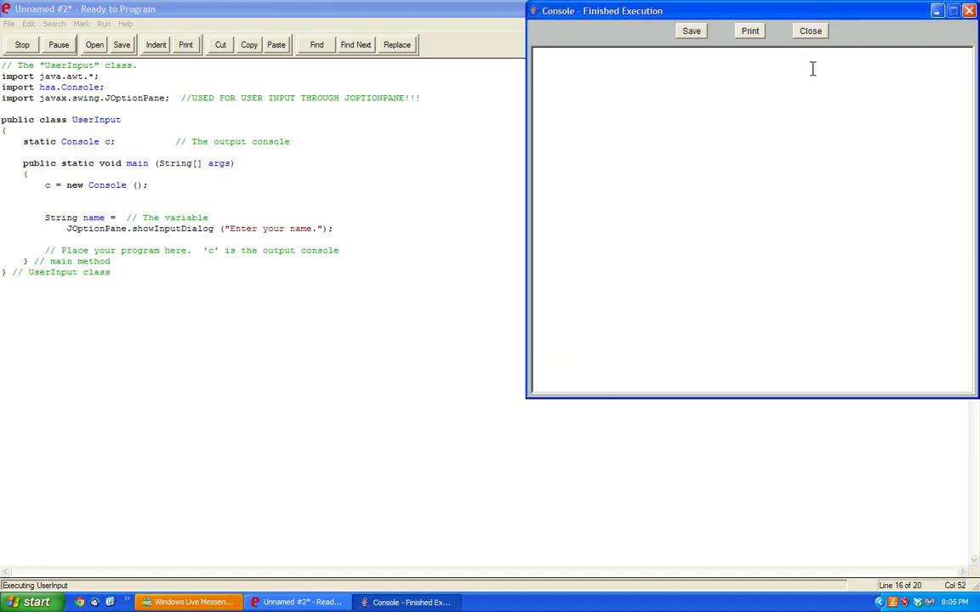
click(809, 31)
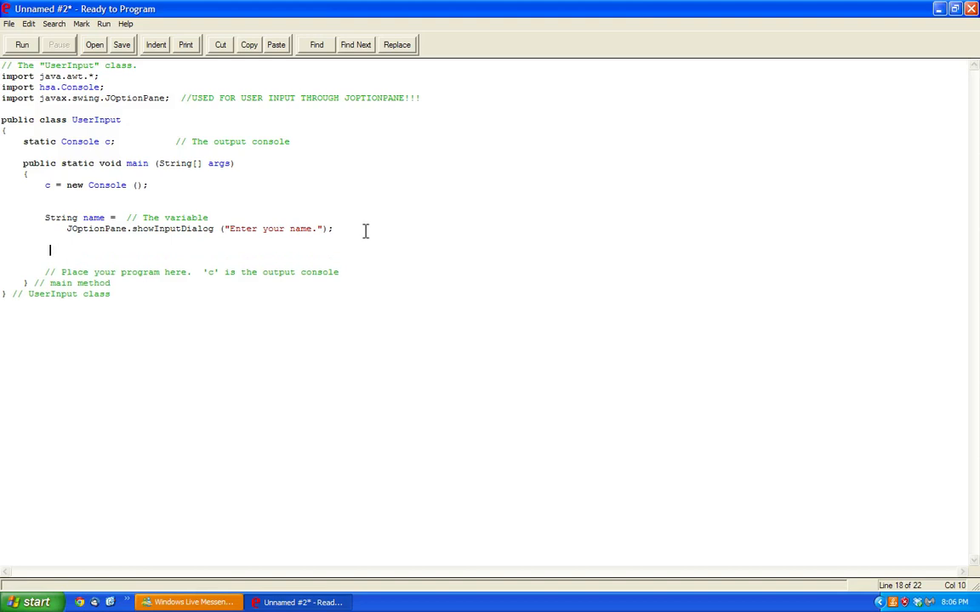
Step: Add c.println("Your name is: " + name); and rerun so the console prints the name
text(c.)
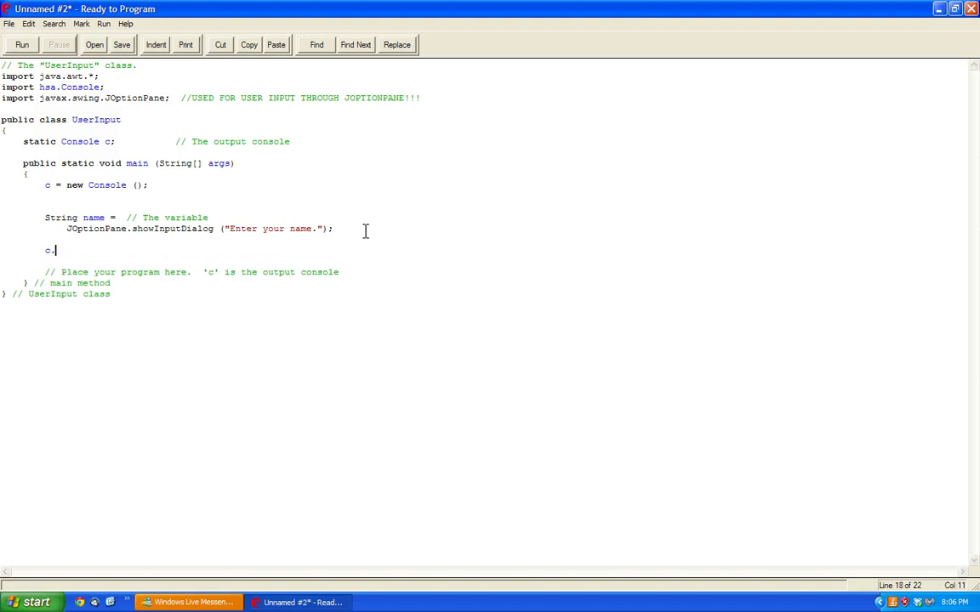
text(println(")
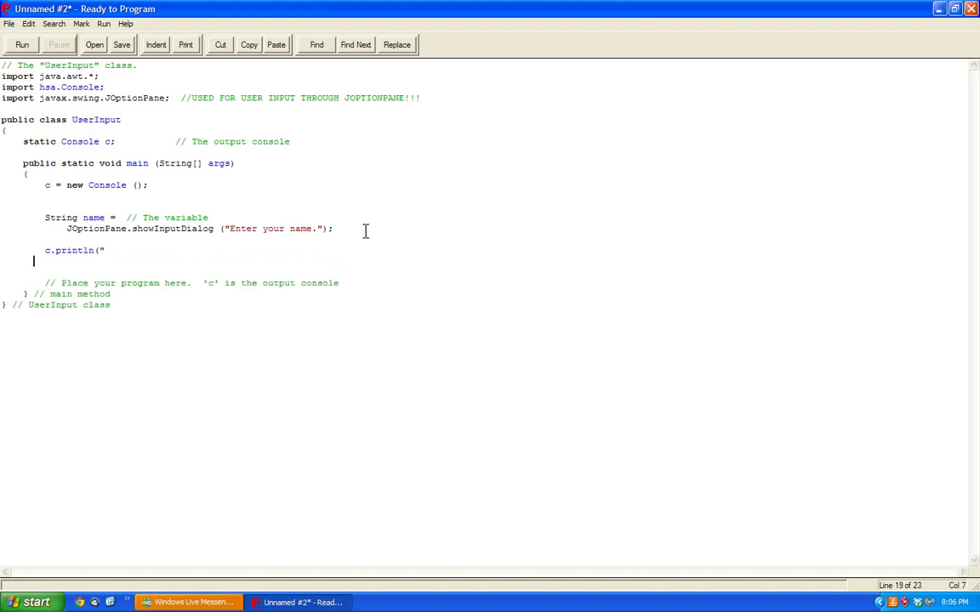
text(Your)
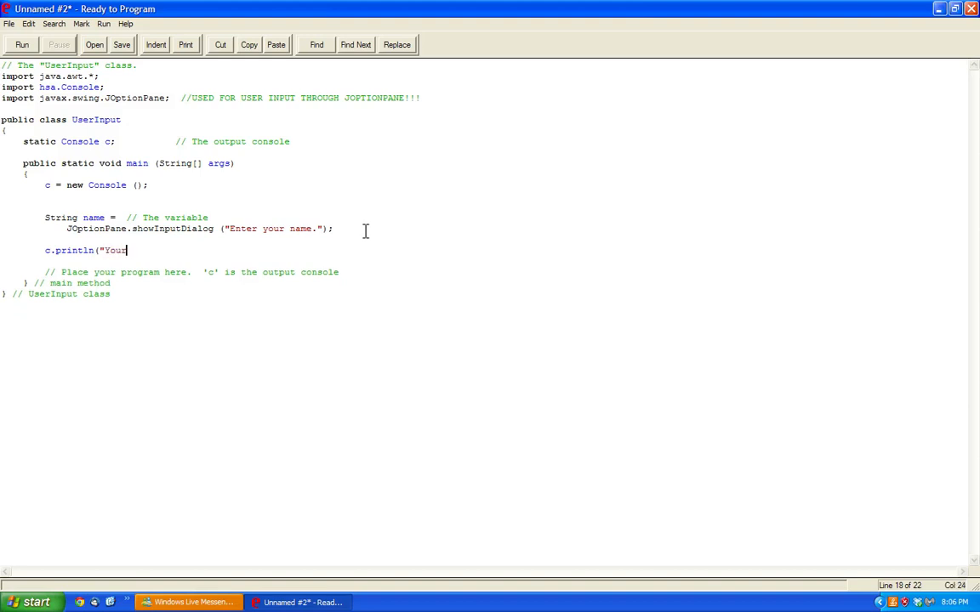
text(name is: " + n)
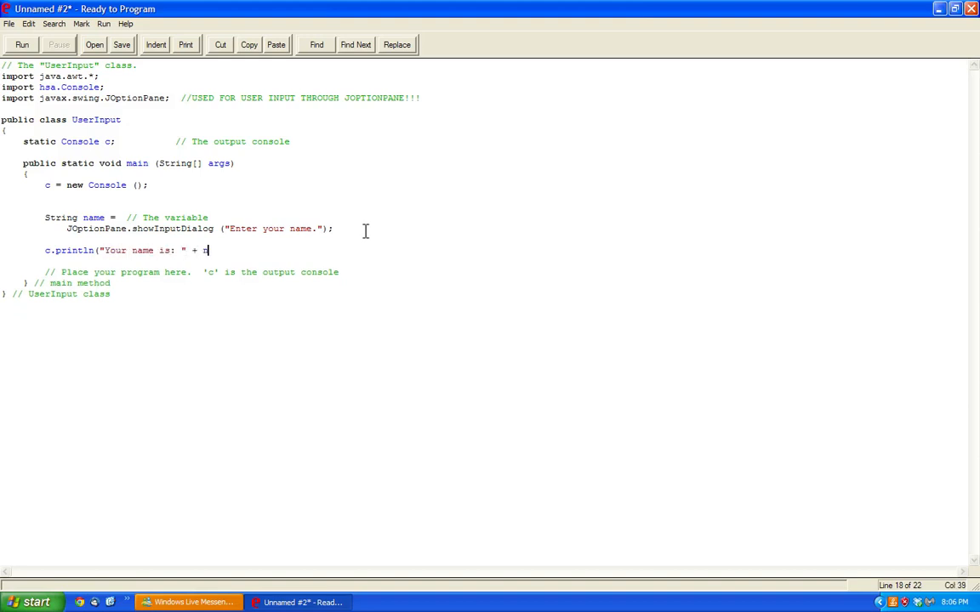
text(ame);)
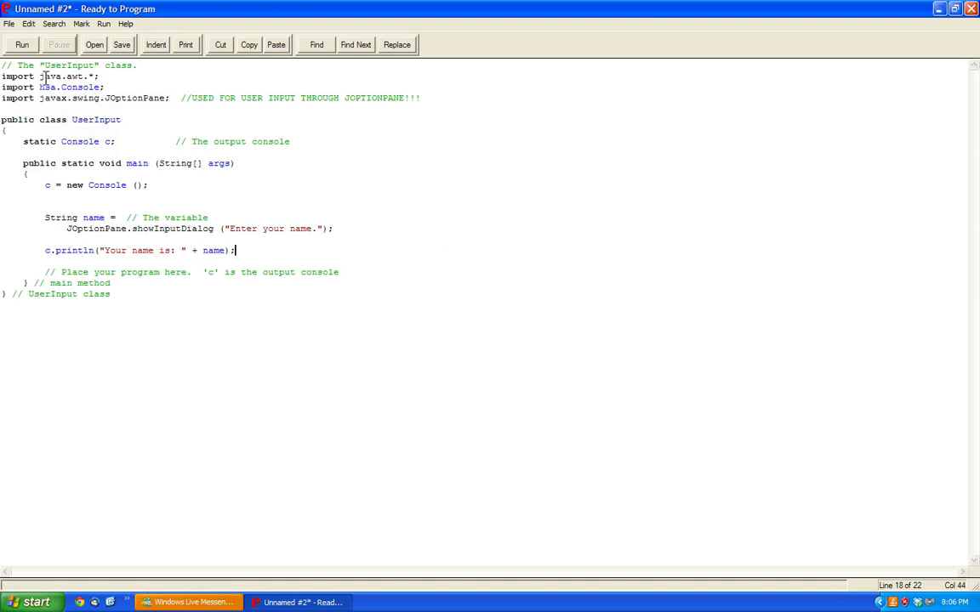
click(21, 44)
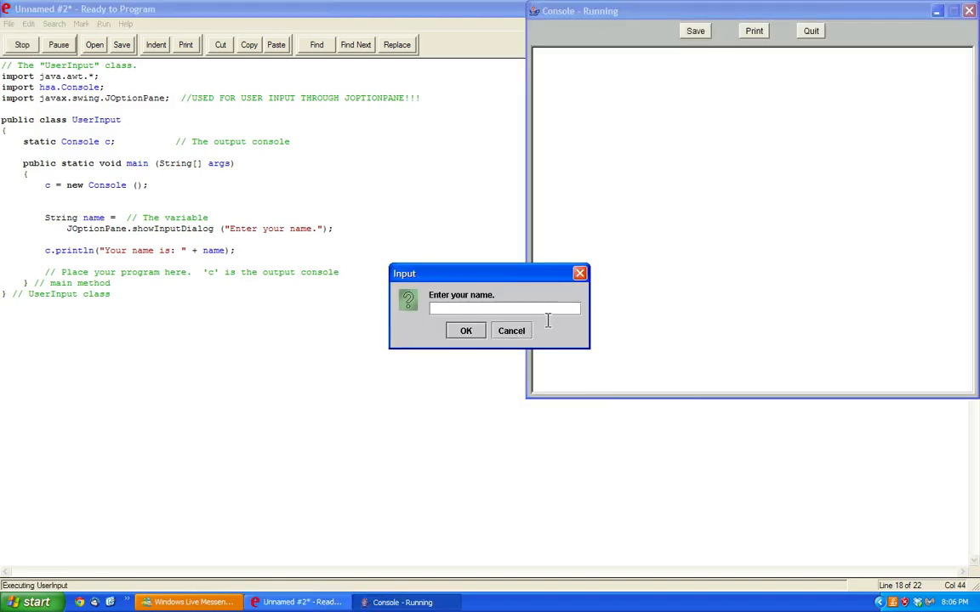
click(466, 330)
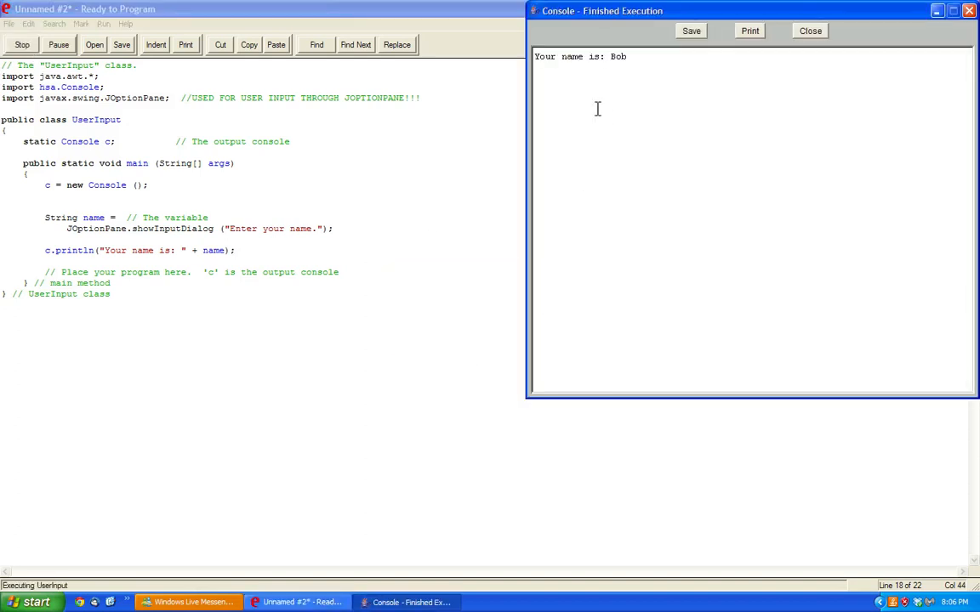
click(810, 31)
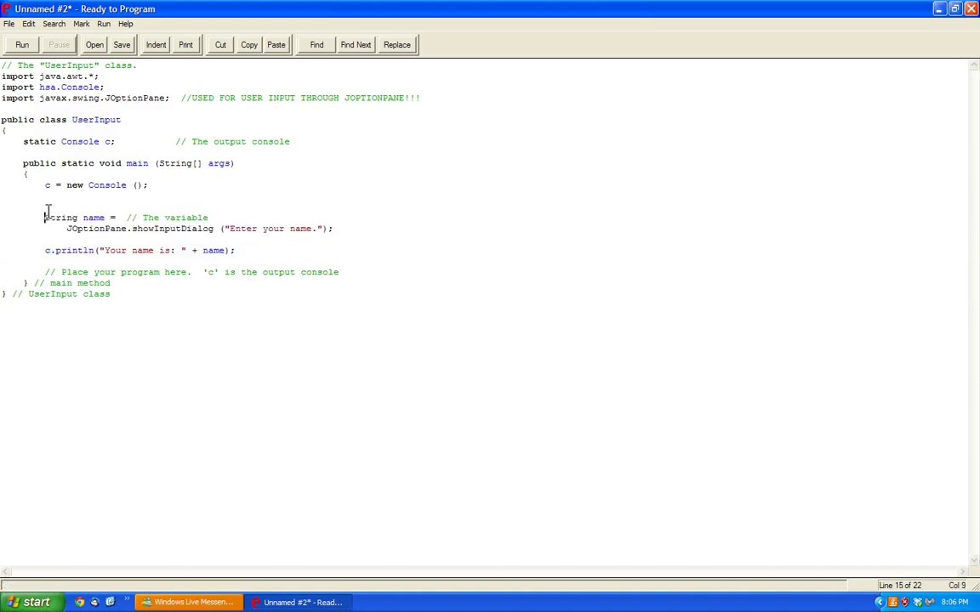
Step: Comment out the dialog lines and write a console prompt, c.readLine() into name, and println(name)
click(55, 208)
text(/*)
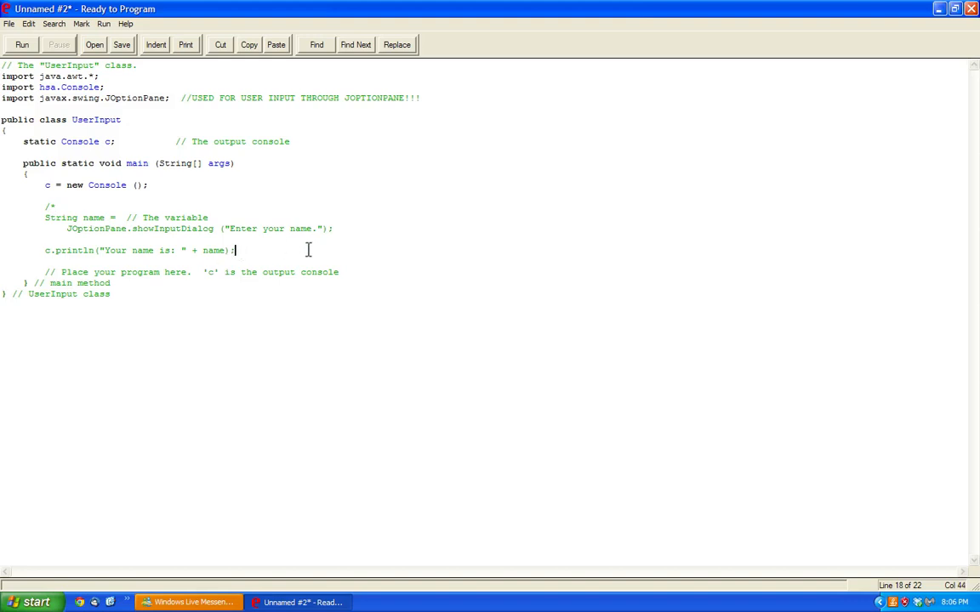
text(/)
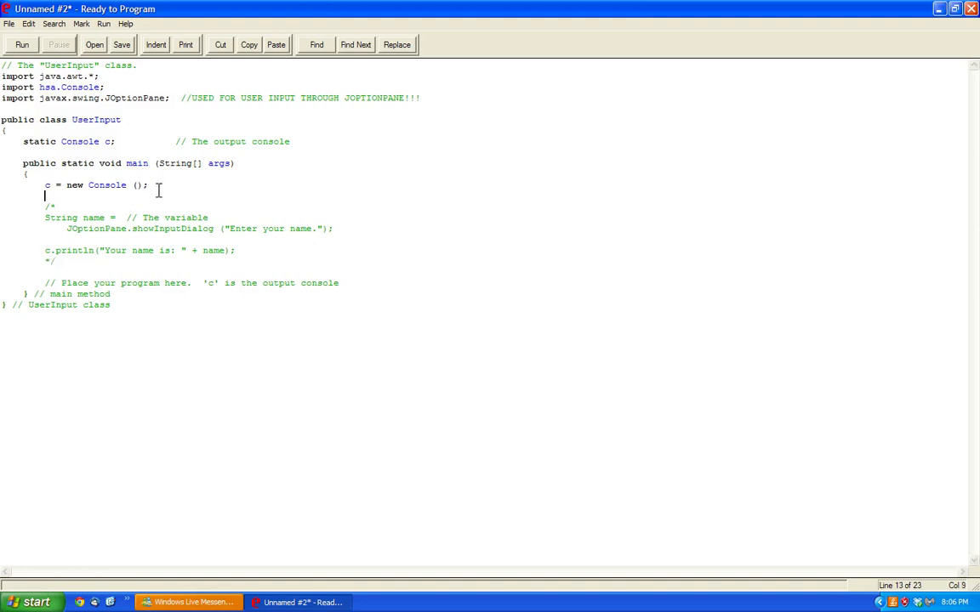
text(c.println)
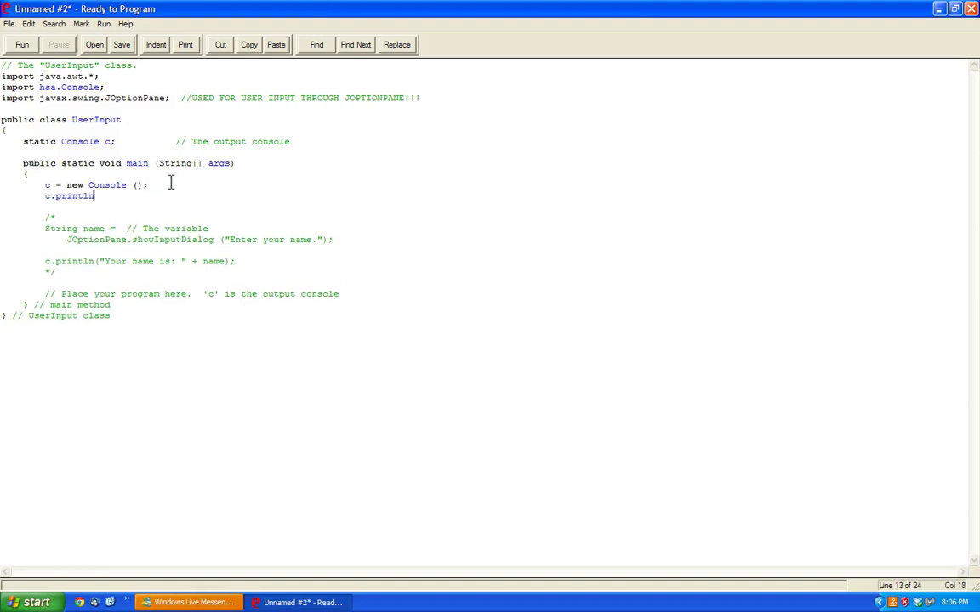
text(("Pleas)
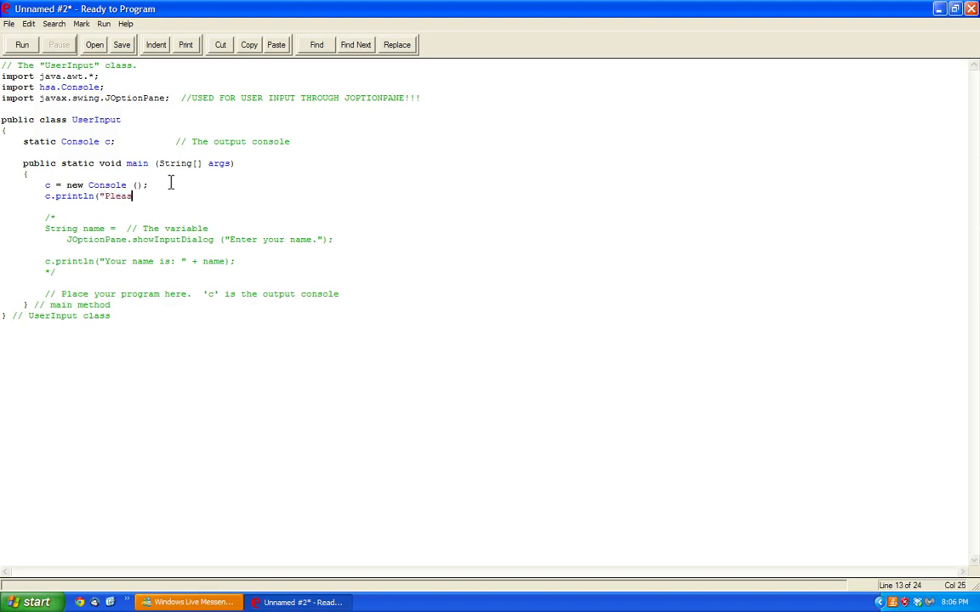
text(e enter your name.");)
text(String name = c.readLine();)
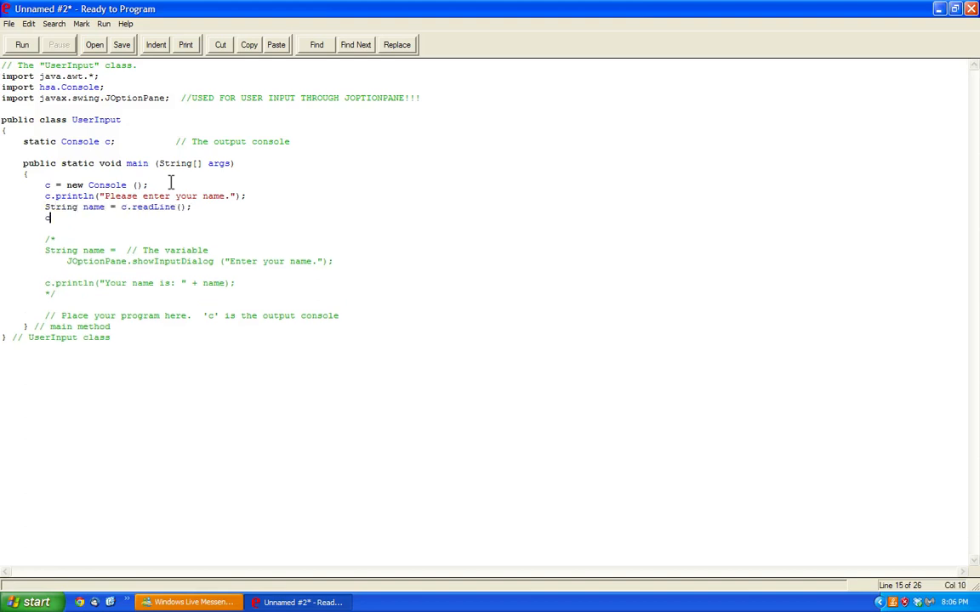
text(println(name);)
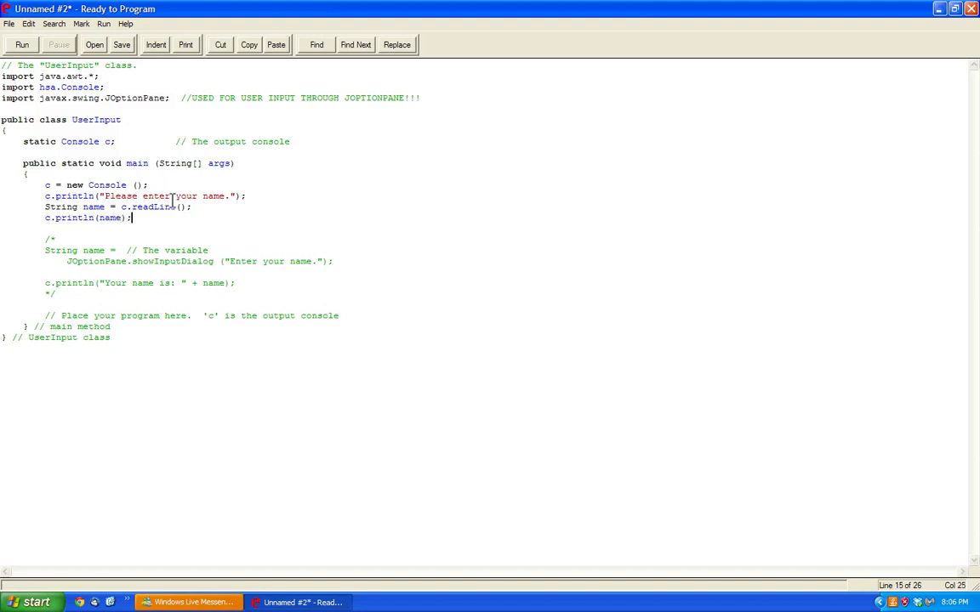
Step: Run the console version that prompts for and echoes the name
click(20, 44)
text(Bob)
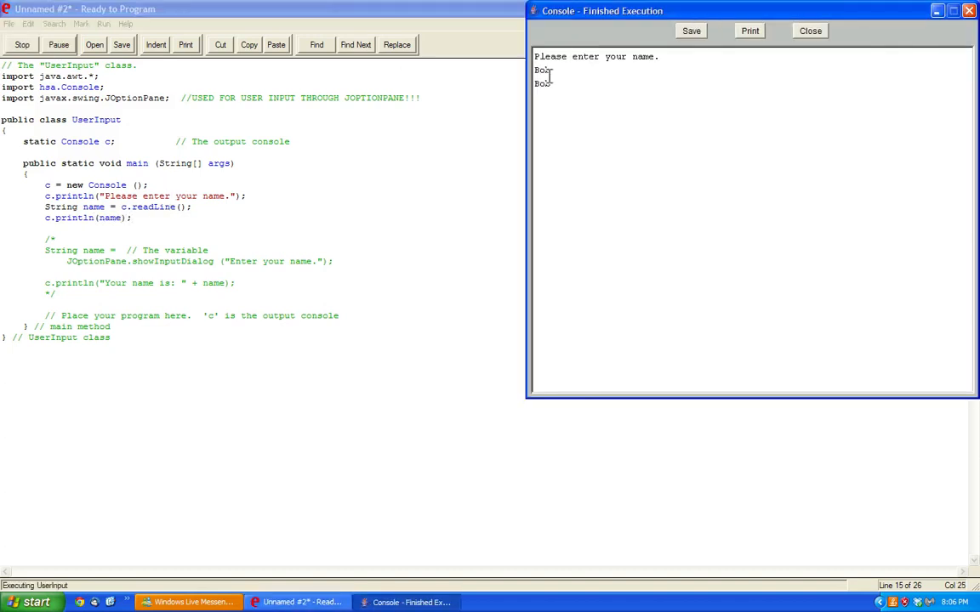
click(810, 31)
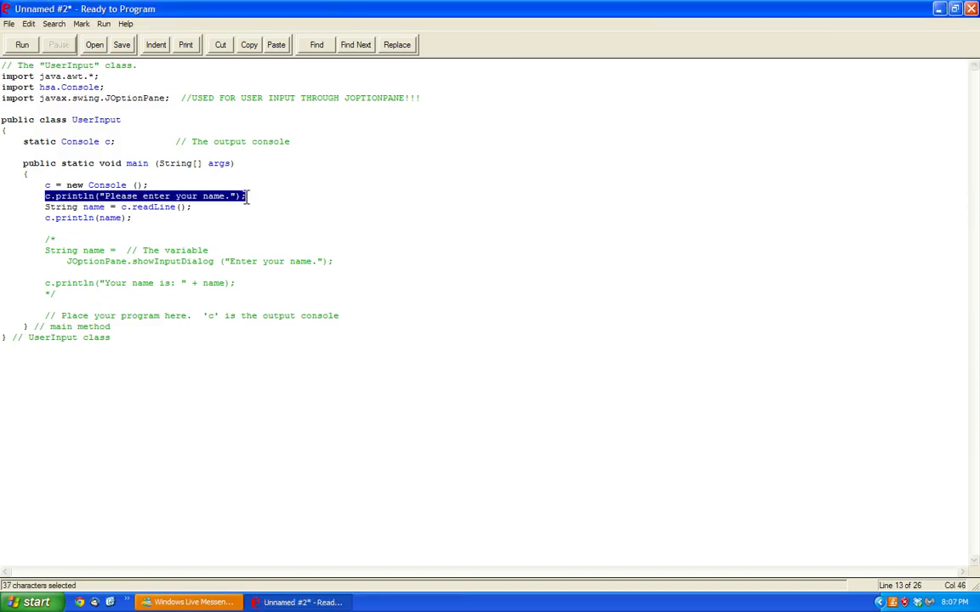
Step: Change the prompt to ask for age, String to int and readLine to readInt
double_click(107, 184)
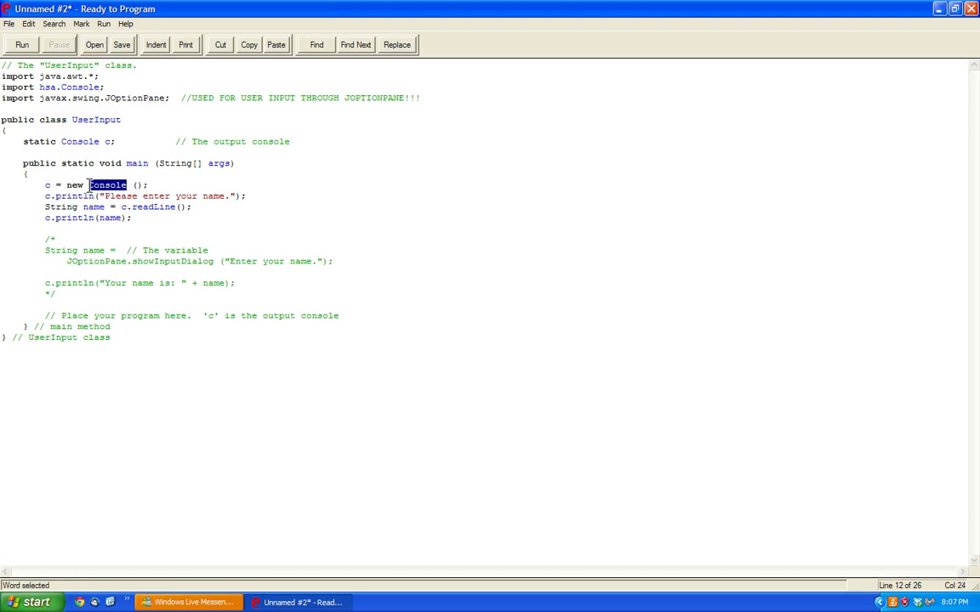
double_click(60, 207)
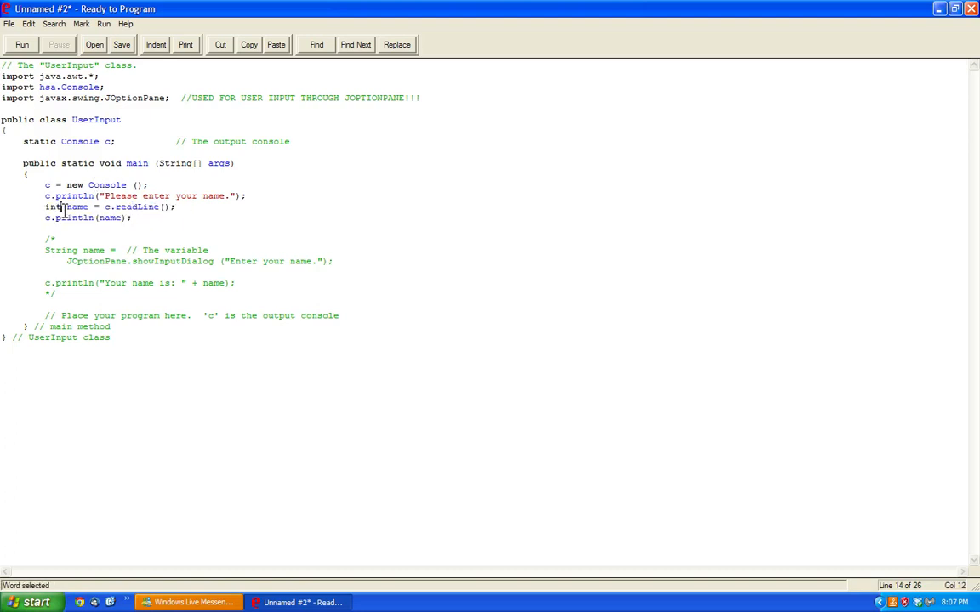
double_click(135, 207)
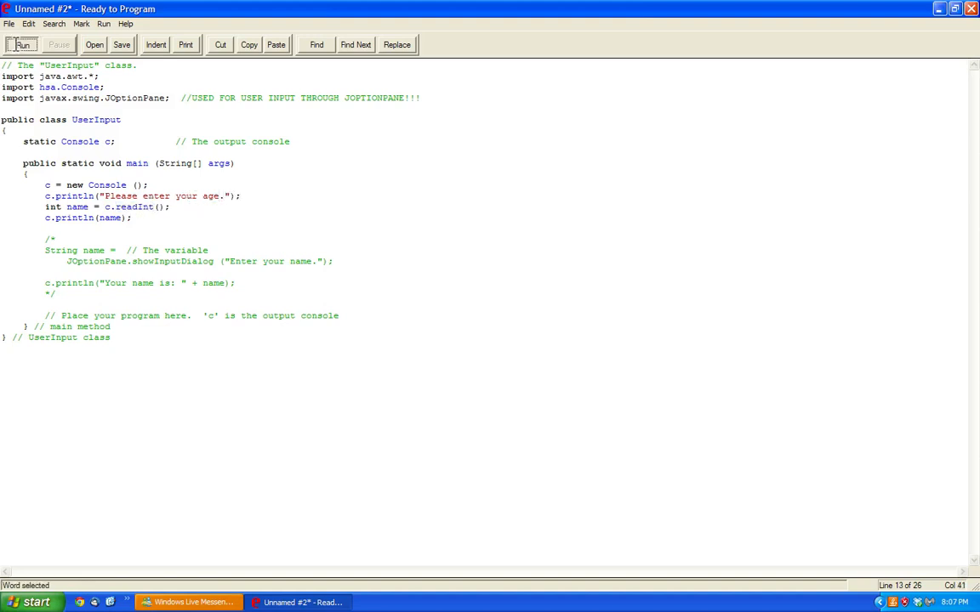
Step: Run the age program, enter letters and dismiss the Fatal Error conversion dialog
click(22, 45)
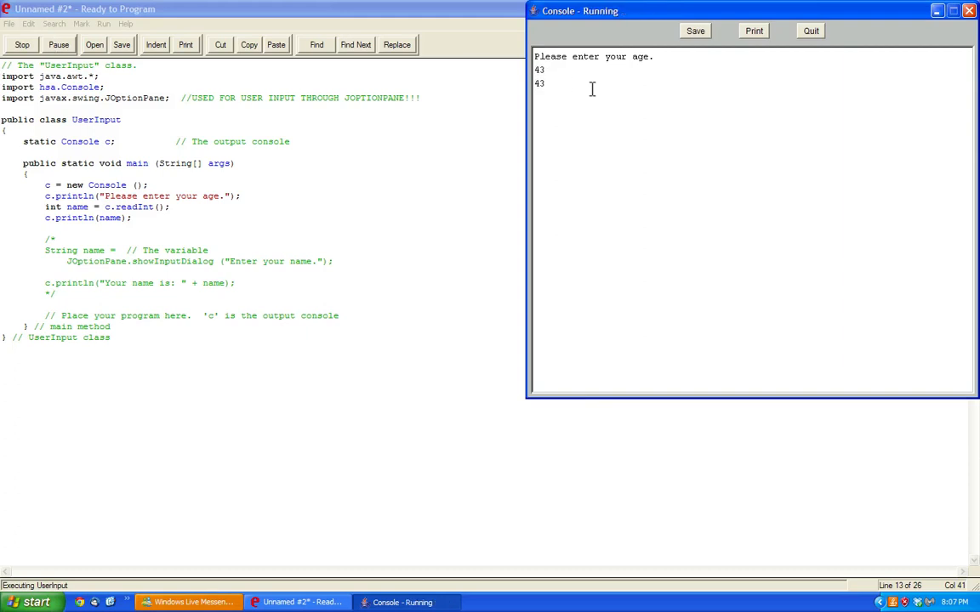
click(810, 30)
text(fd)
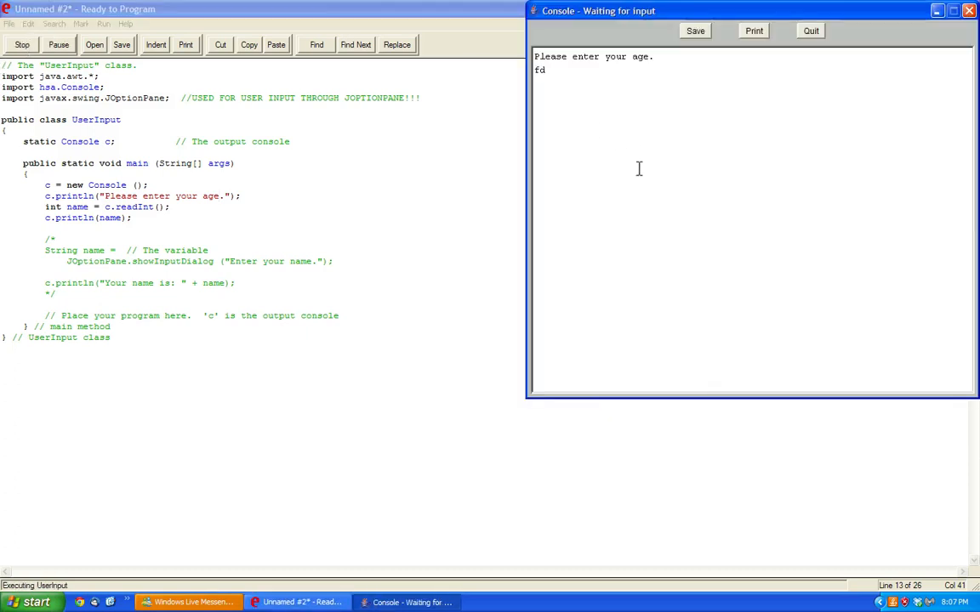
key(enter)
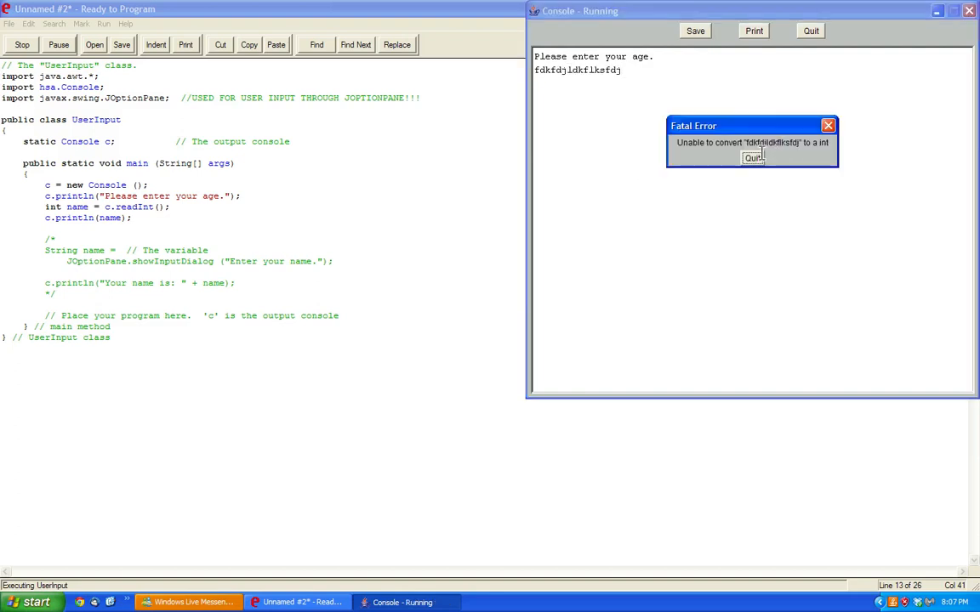
click(752, 157)
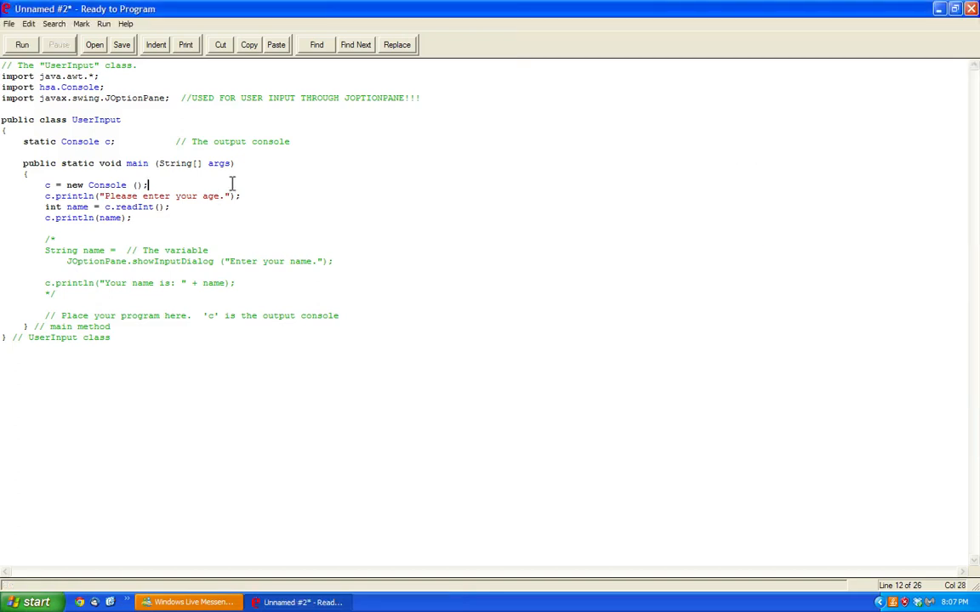
Step: Wrap the input in try-catch (NumberFormatException e) showing new Message("Error! Invalid age!")
key(enter)
text(catch (NumberFormatE)
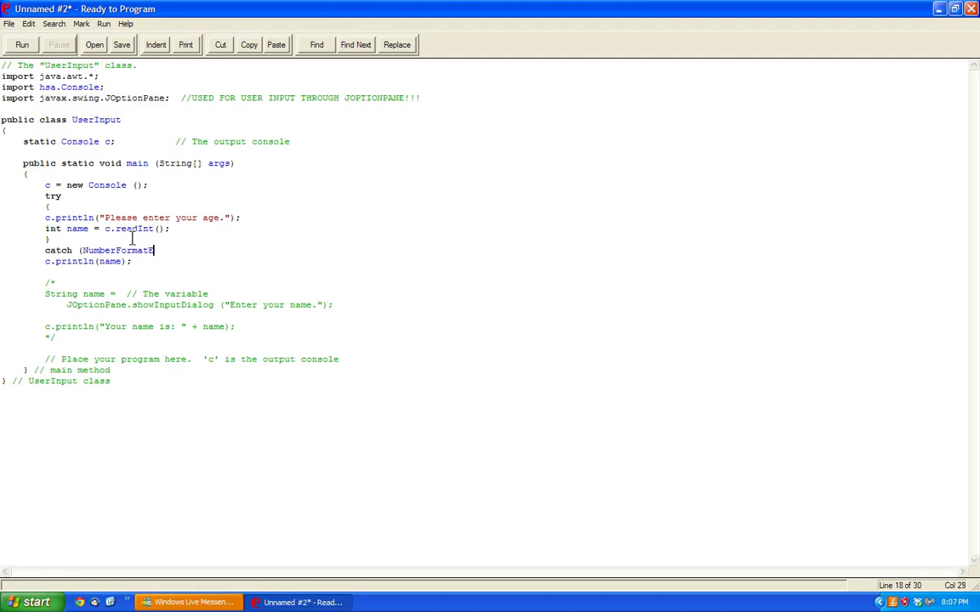
text(xception e))
text({)
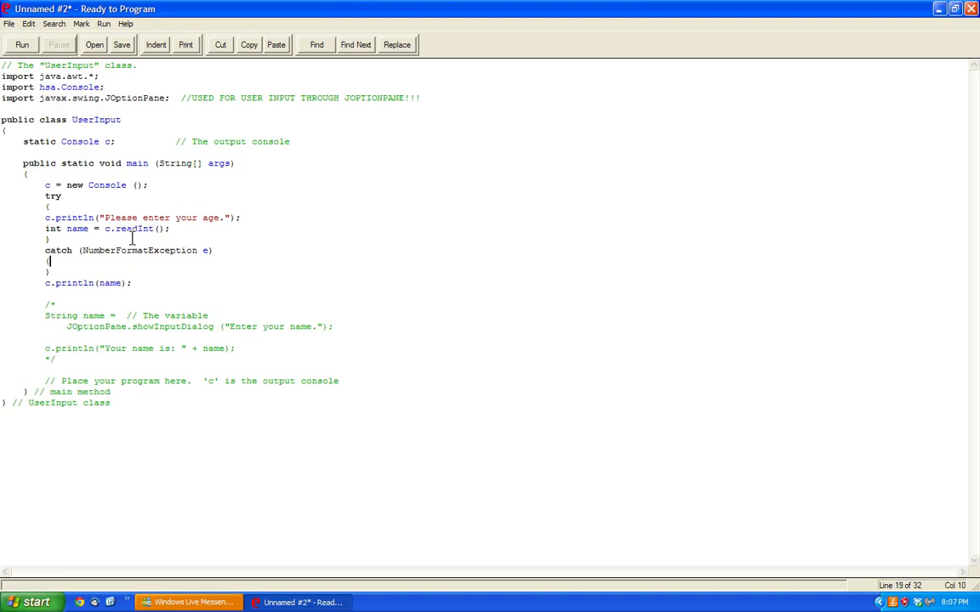
text(new Mess)
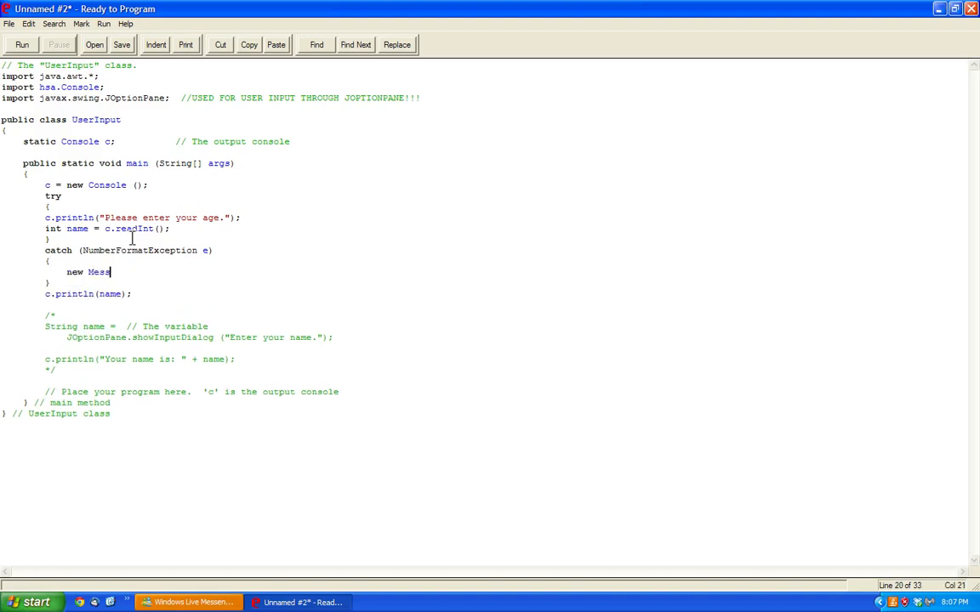
text(age("Error!)
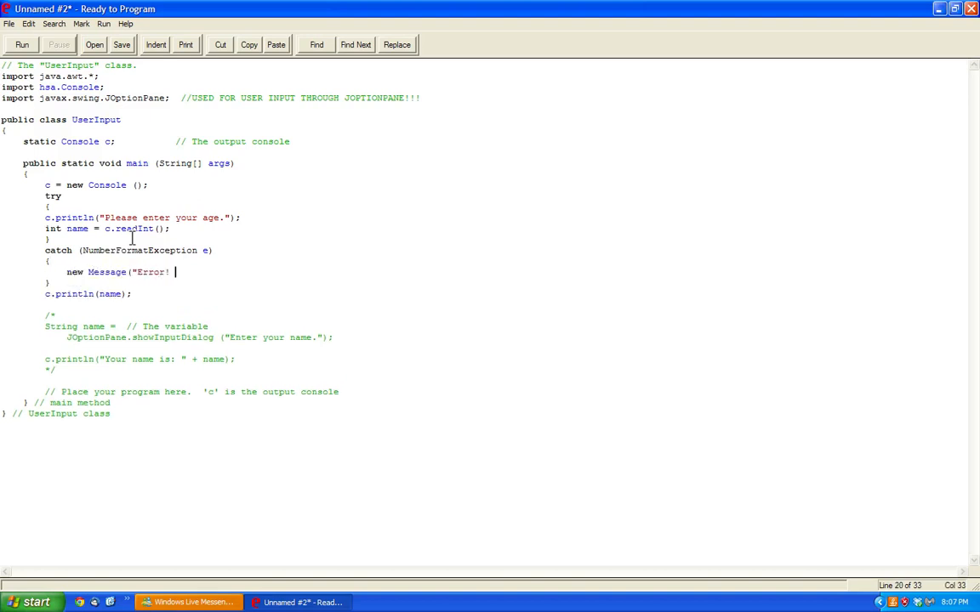
text(Invalid age!")
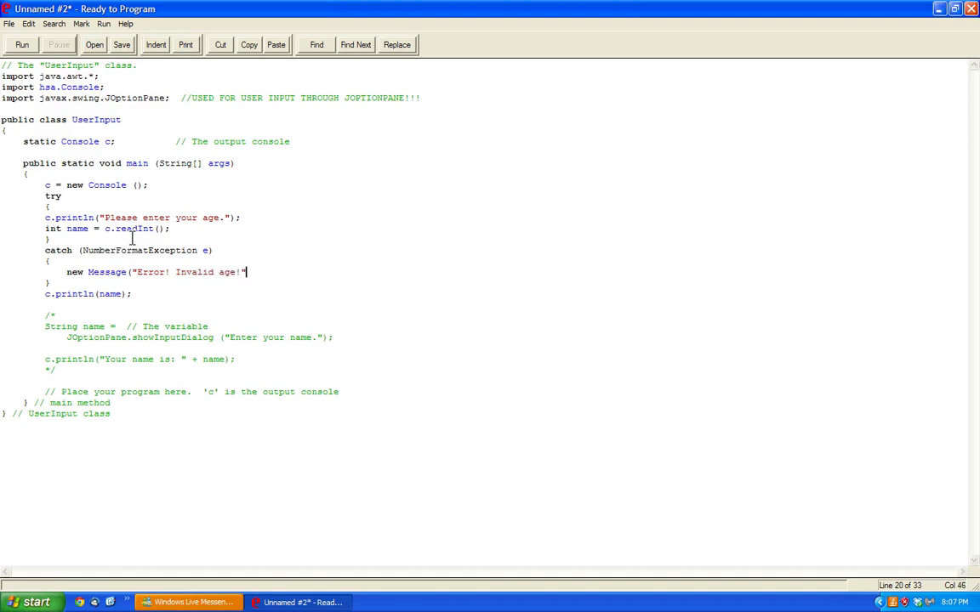
click(157, 45)
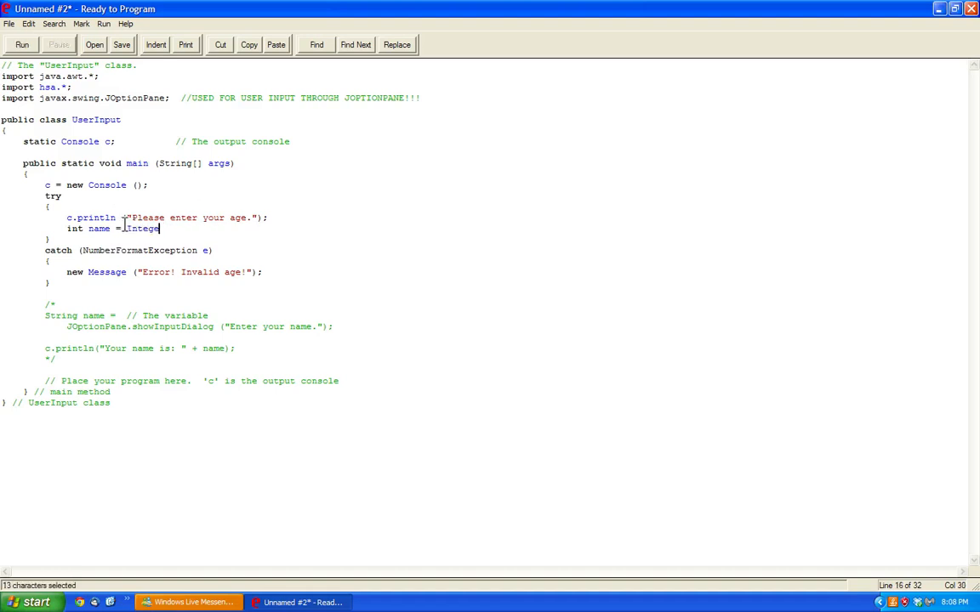
Step: Read the age as Integer.parseInt(c.readLine()) and print it with c.println
text(.parseInt ()
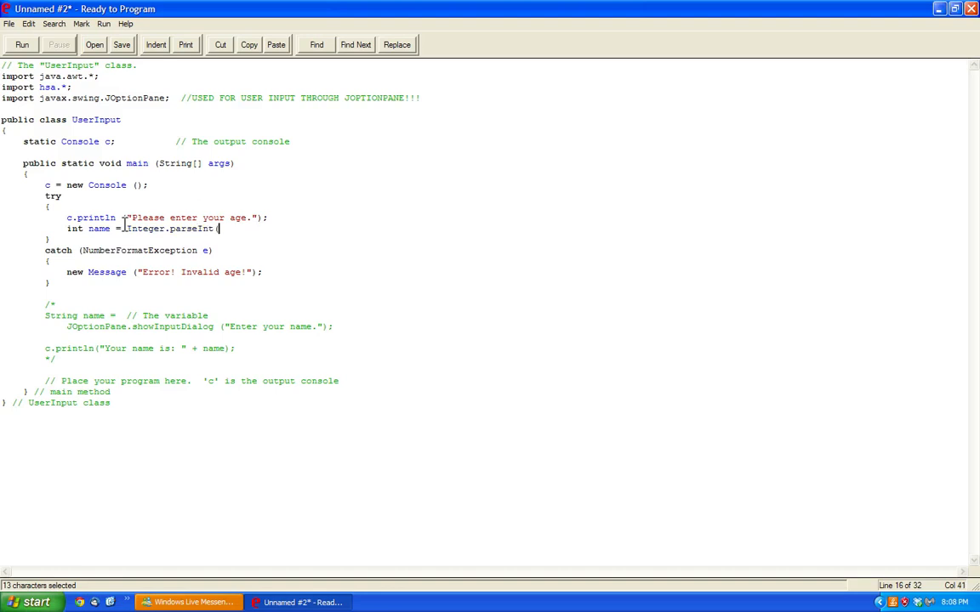
text(c.readLine)
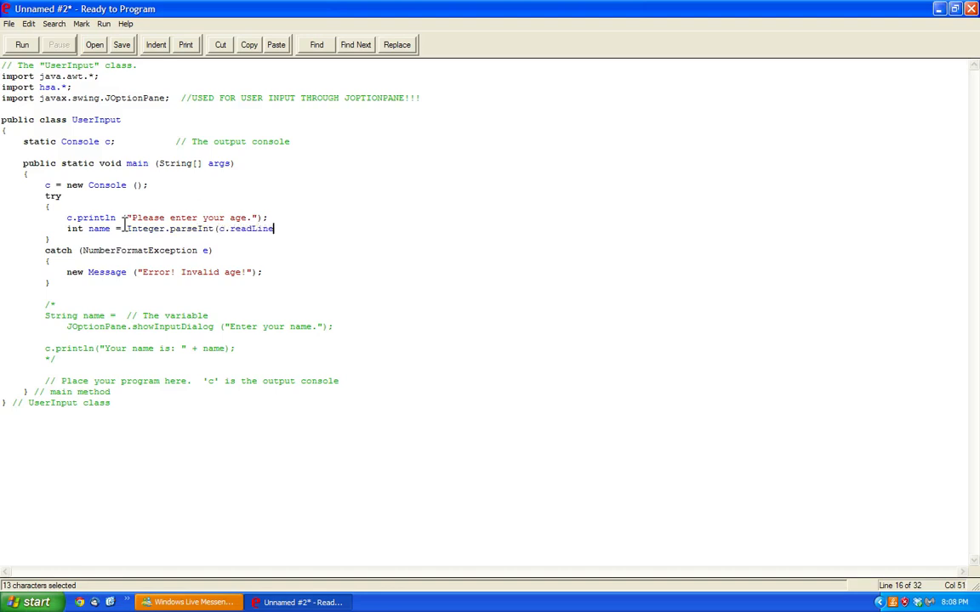
text(());)
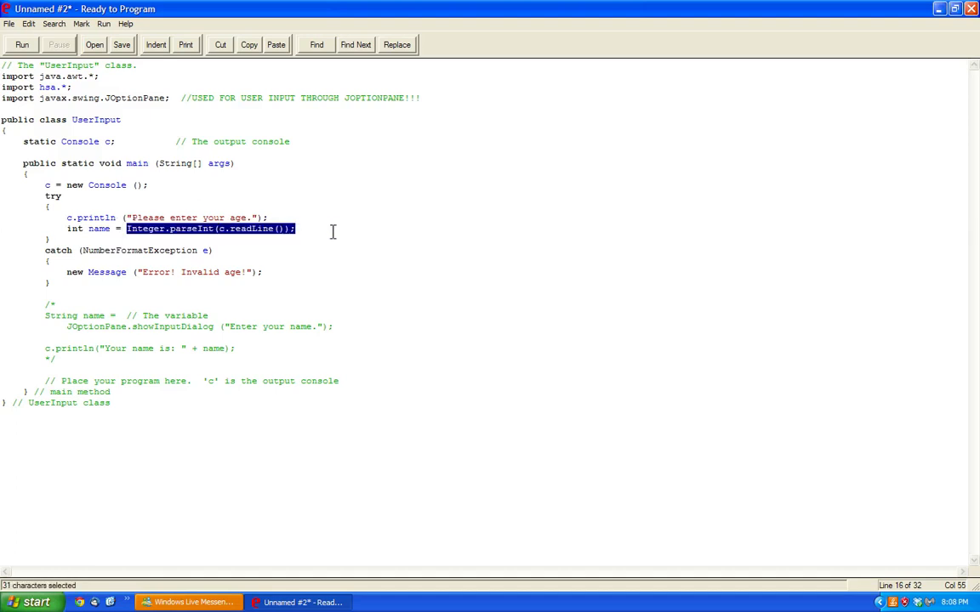
click(350, 231)
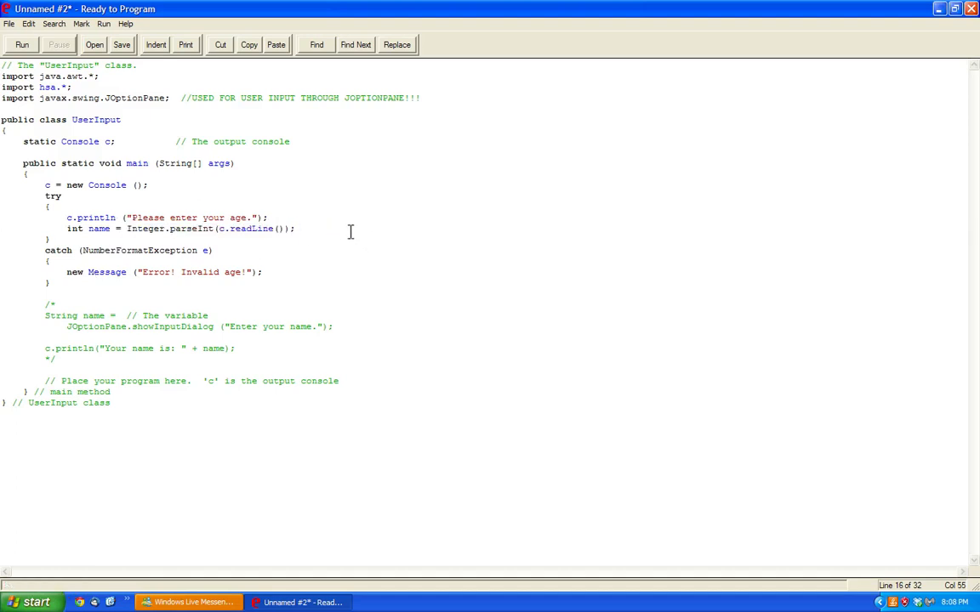
text(c.prin)
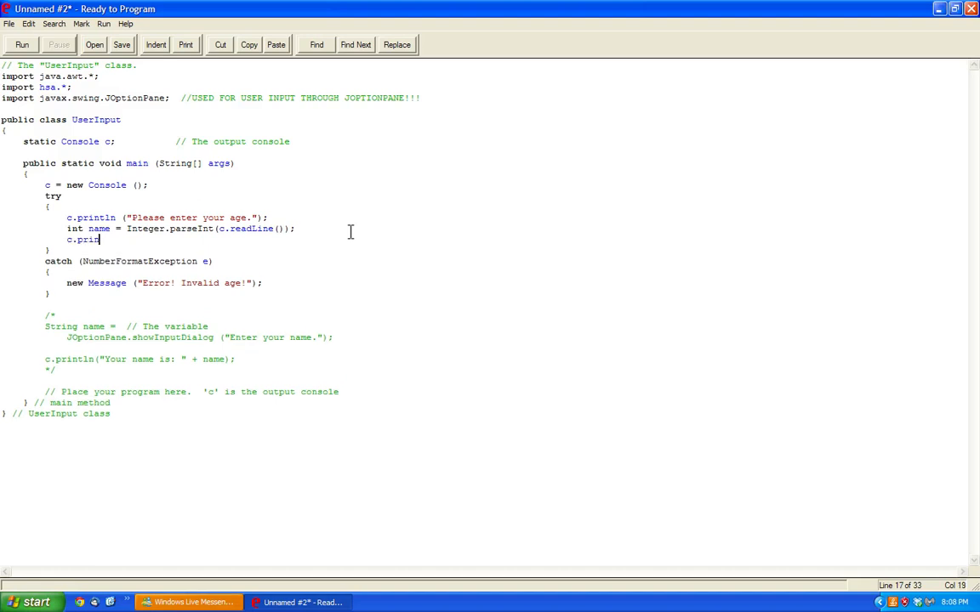
text(tln(name))
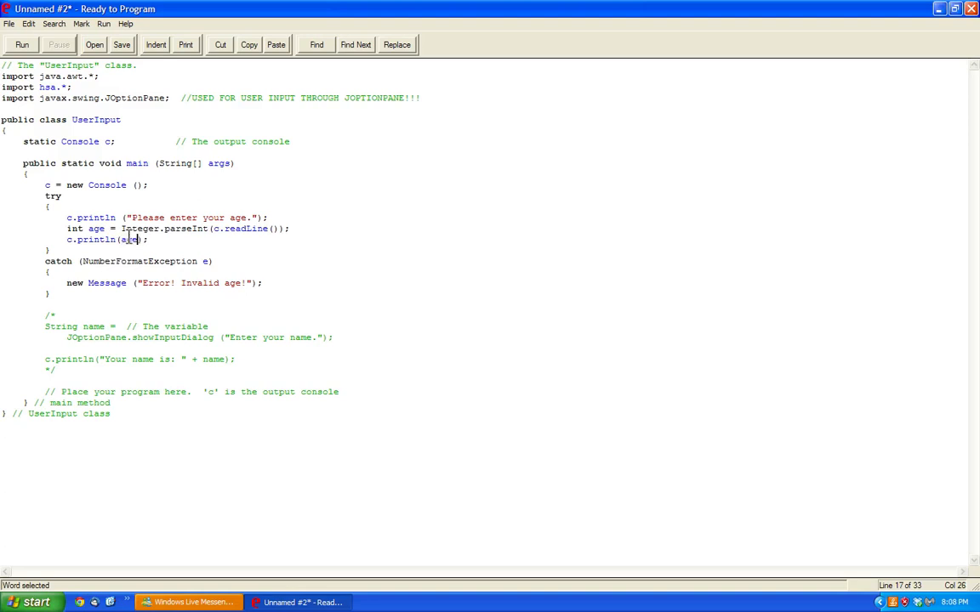
Step: Run with garbage input ending cleanly, then again with 32 echoed back
click(20, 44)
text(djkdfksjfdsljfskdljfd)
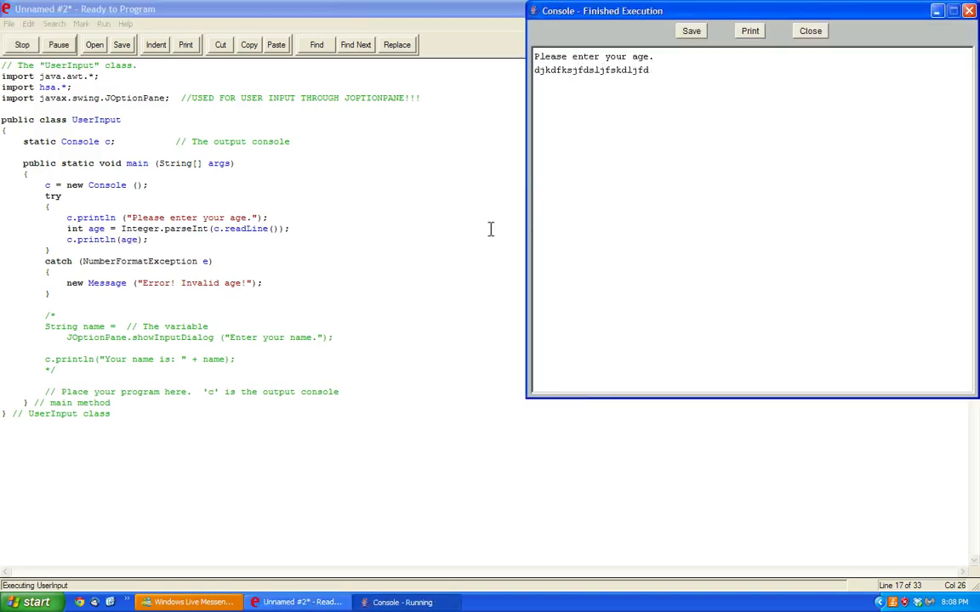
click(809, 31)
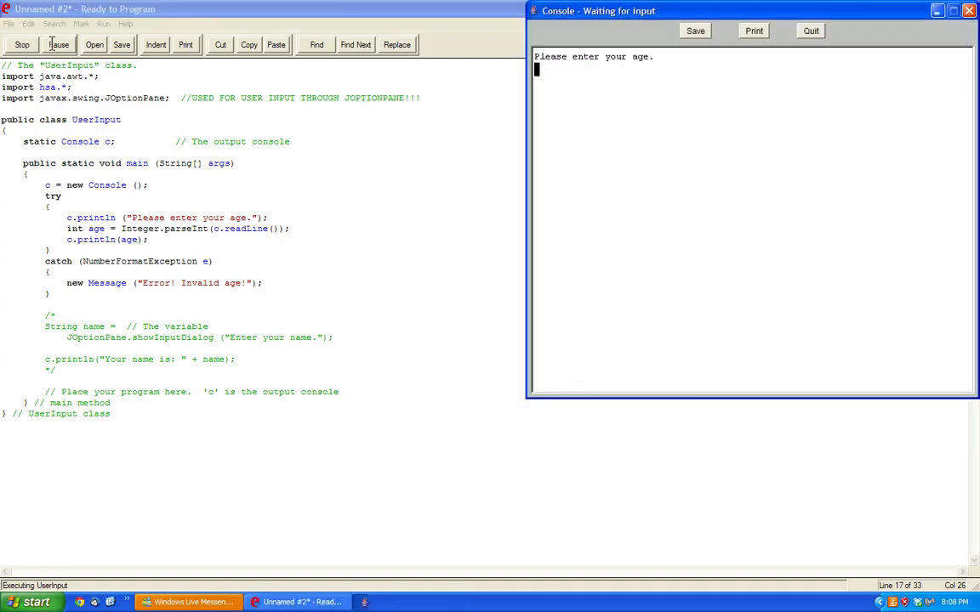
text(32)
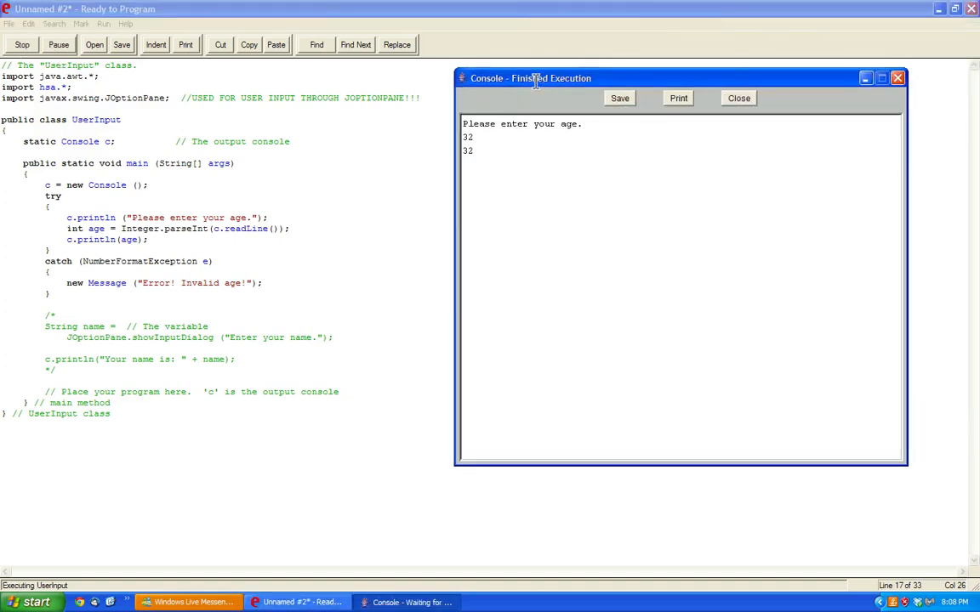
click(738, 97)
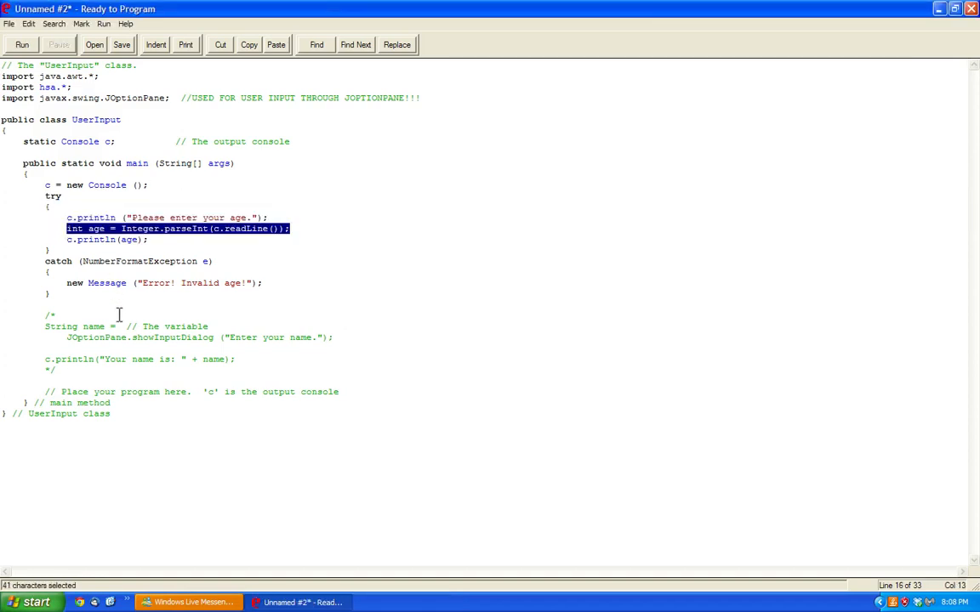
Step: Add c.getChar() and c.readChar() calls and run, entering 32 and 14 to see characters echoed
text(c.getc)
text(c.readChar();)
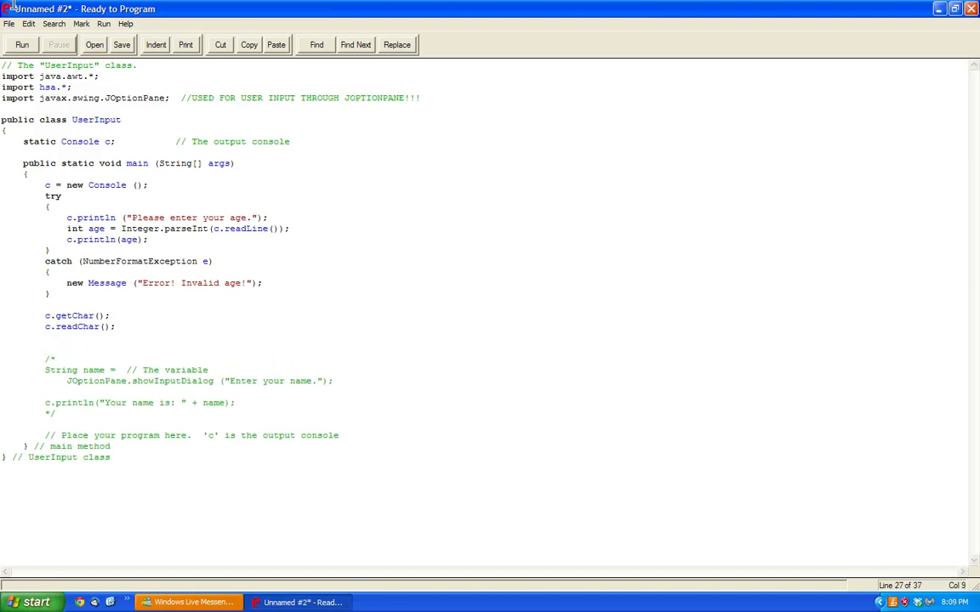
click(20, 44)
text(32)
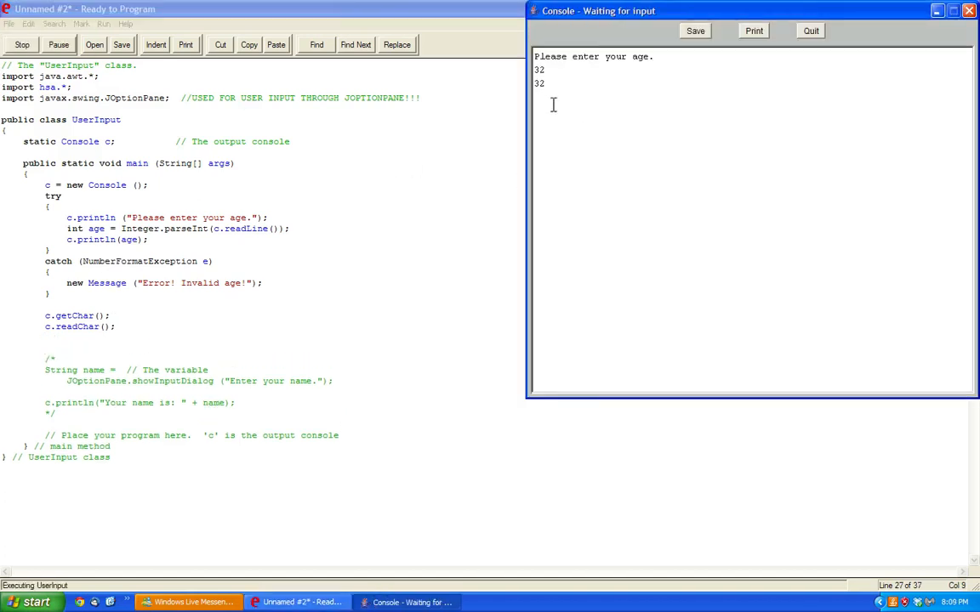
text(14)
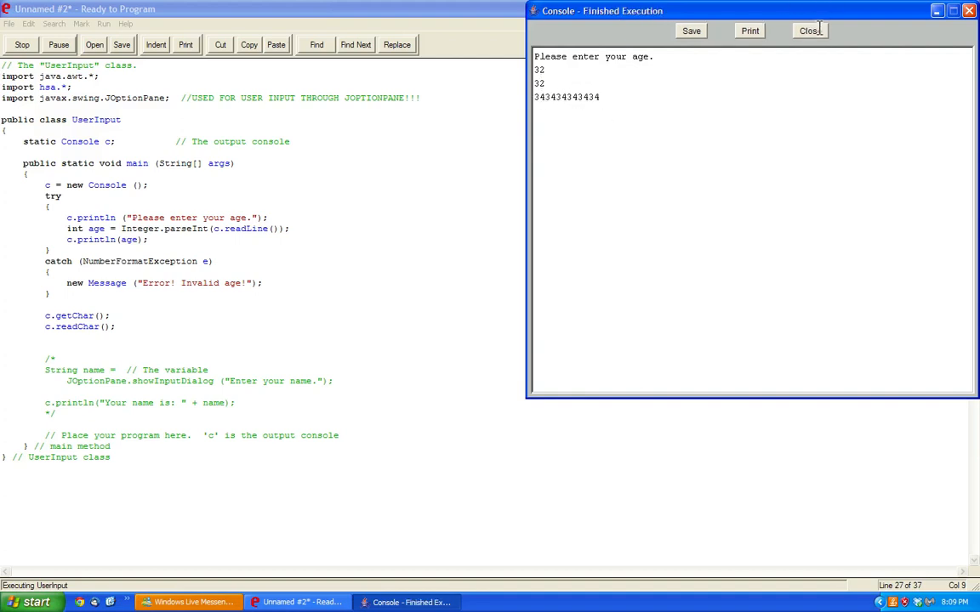
click(806, 31)
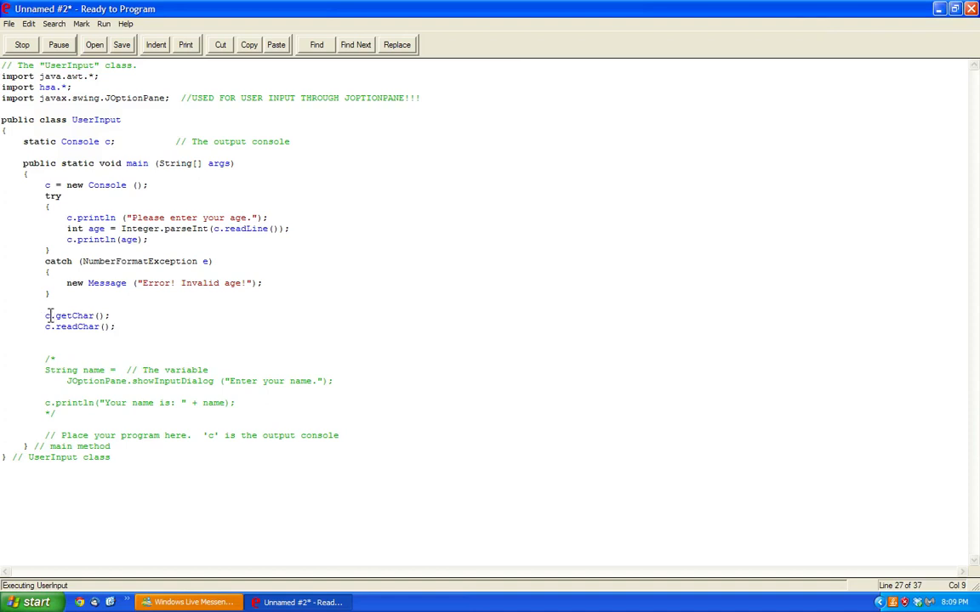
drag(44, 315, 109, 315)
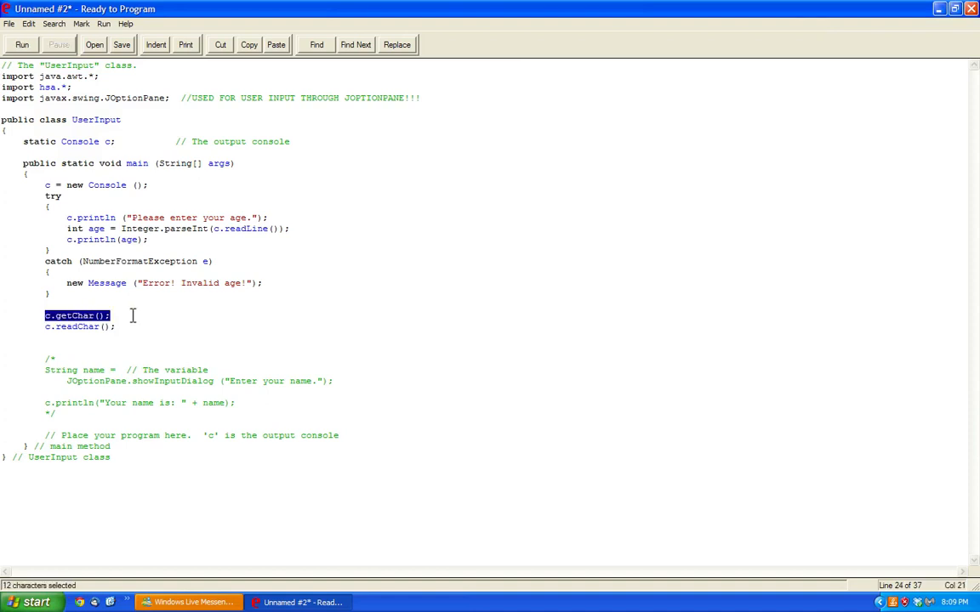
click(48, 337)
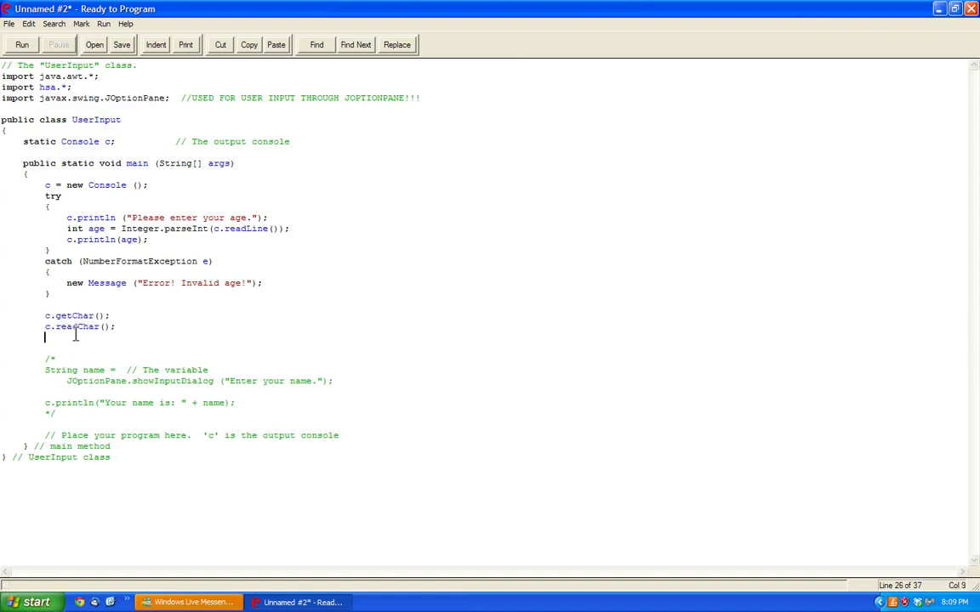